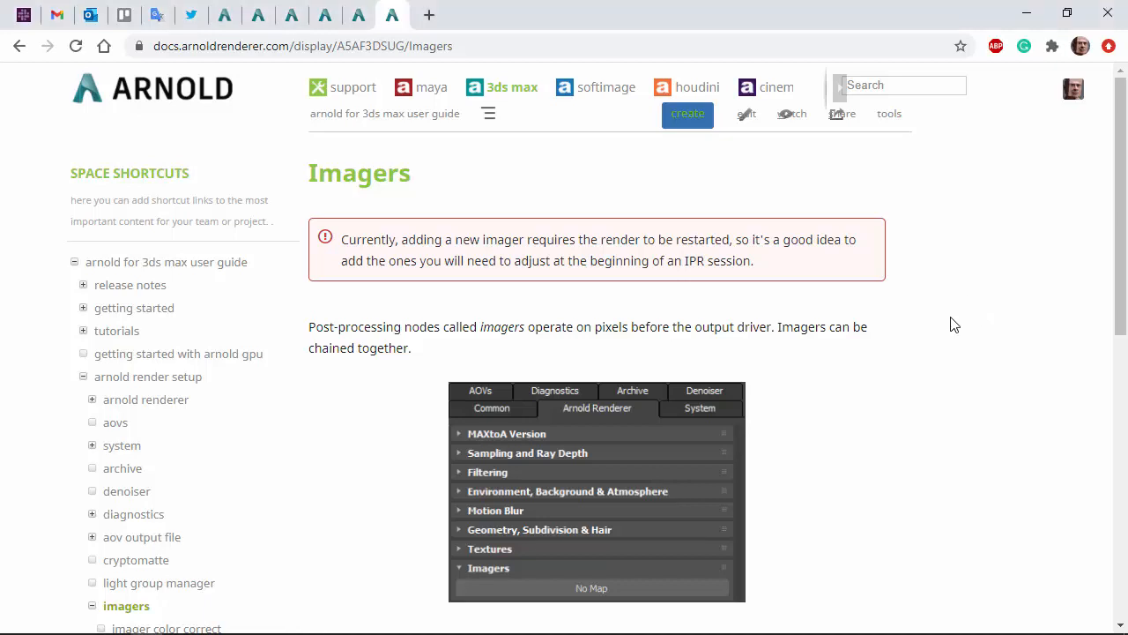
mouse_move(344, 331)
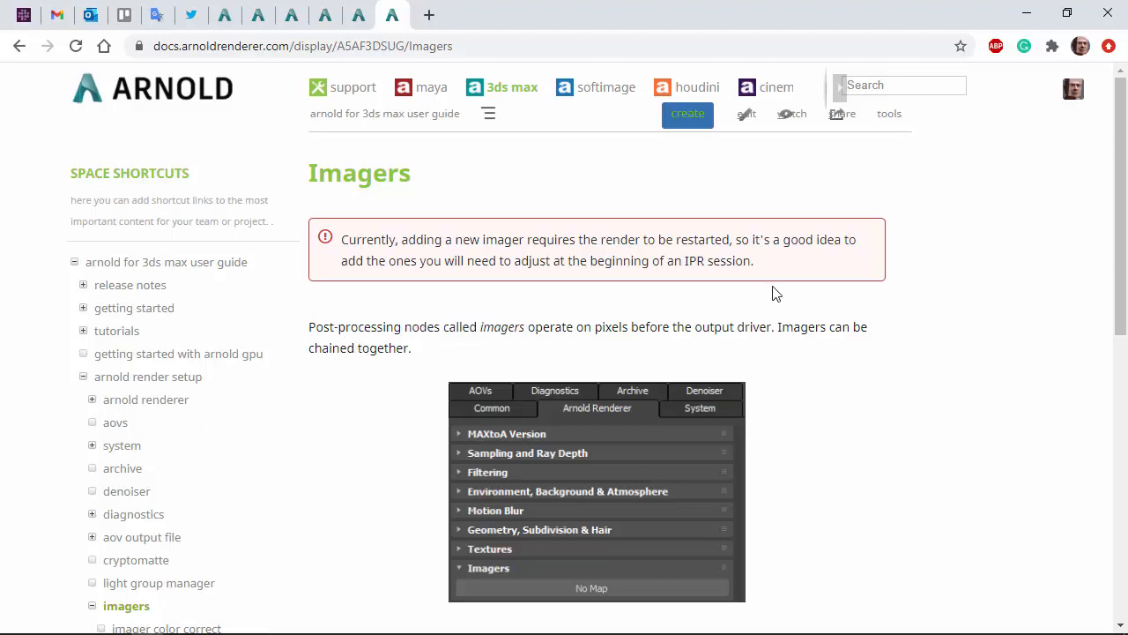
mouse_move(945, 350)
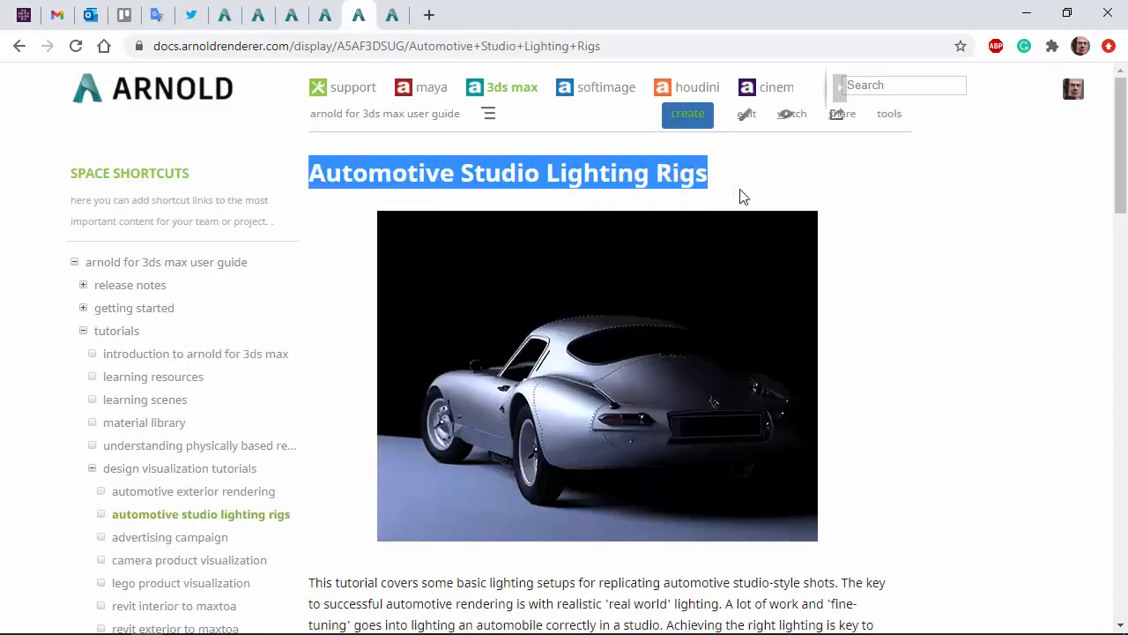
Step: Scroll the Automotive Studio Lighting Rigs tutorial down to the Lighting Rig Scenes
scroll(down, 3)
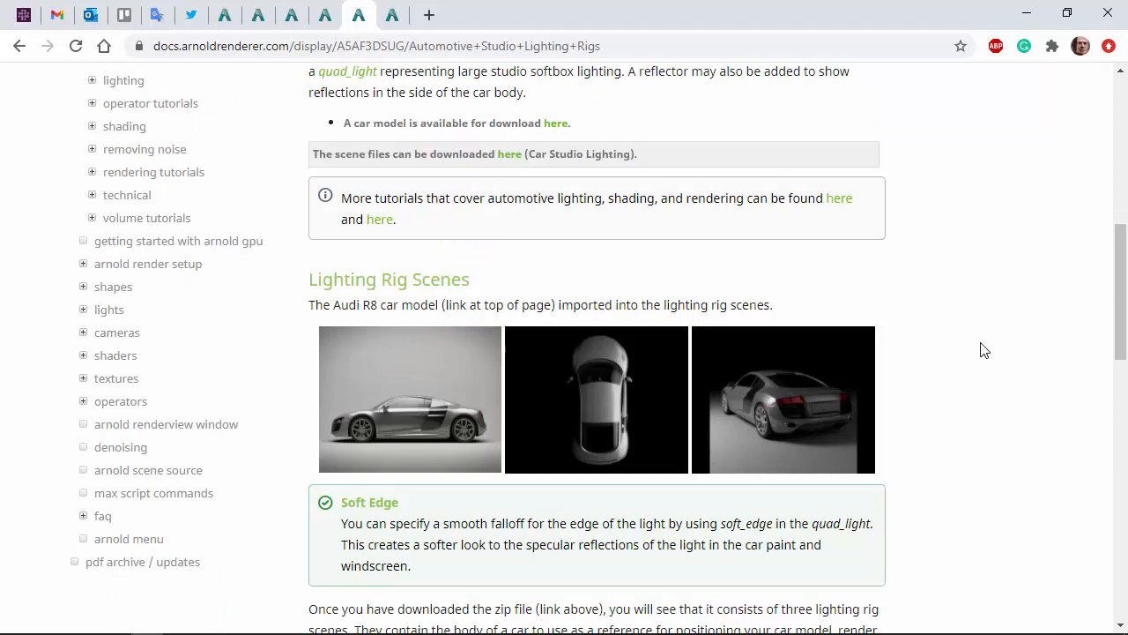
mouse_move(502, 172)
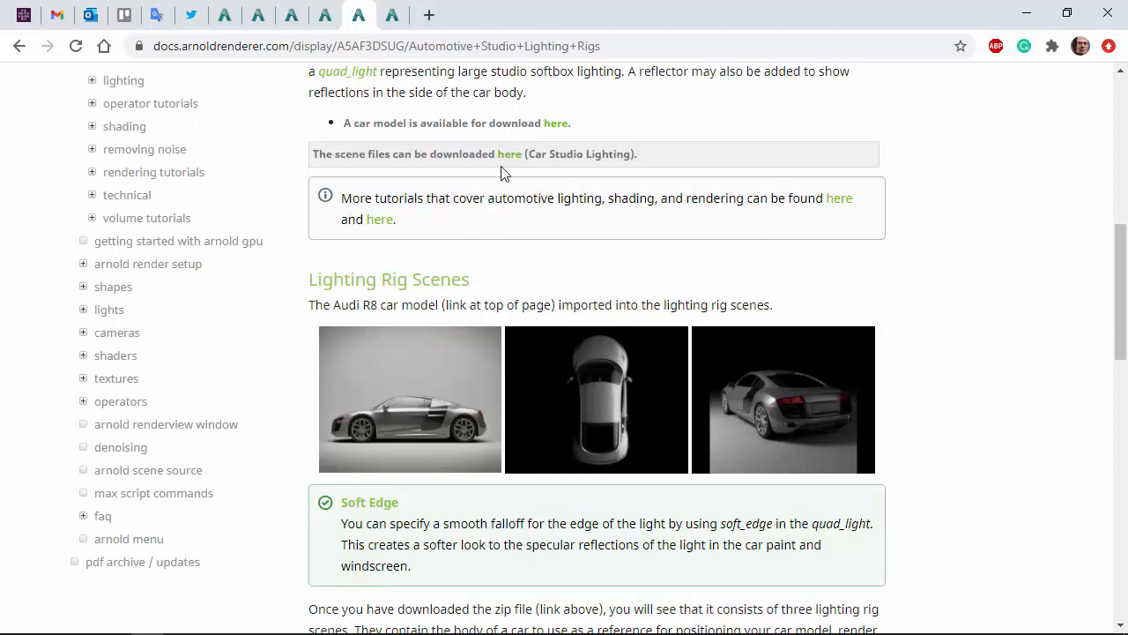
mouse_move(558, 130)
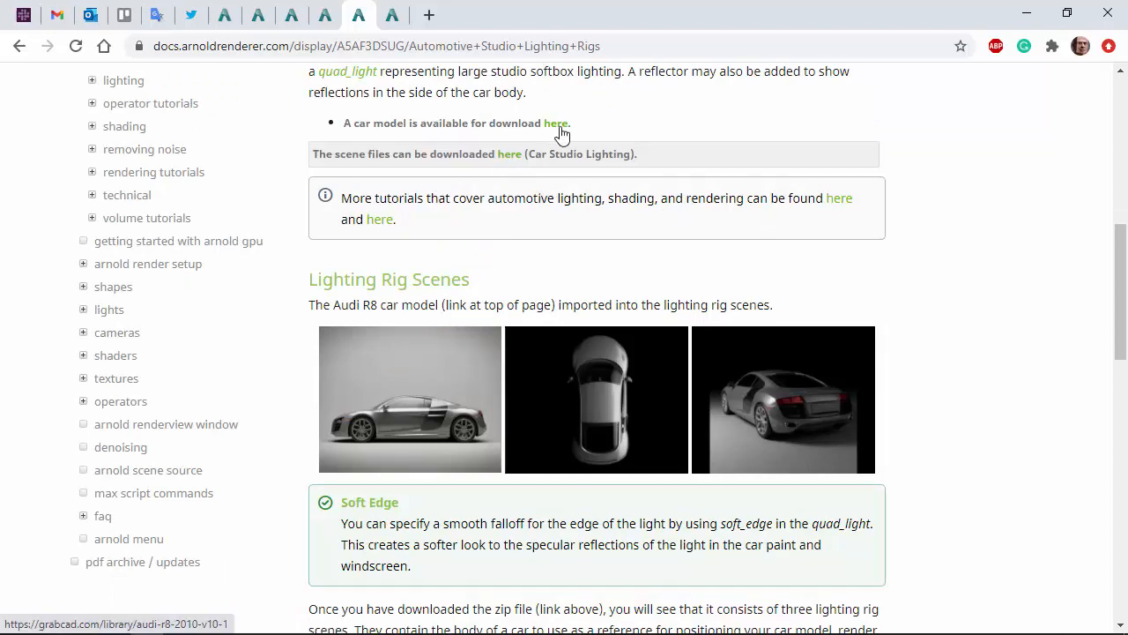
scroll(down, 3)
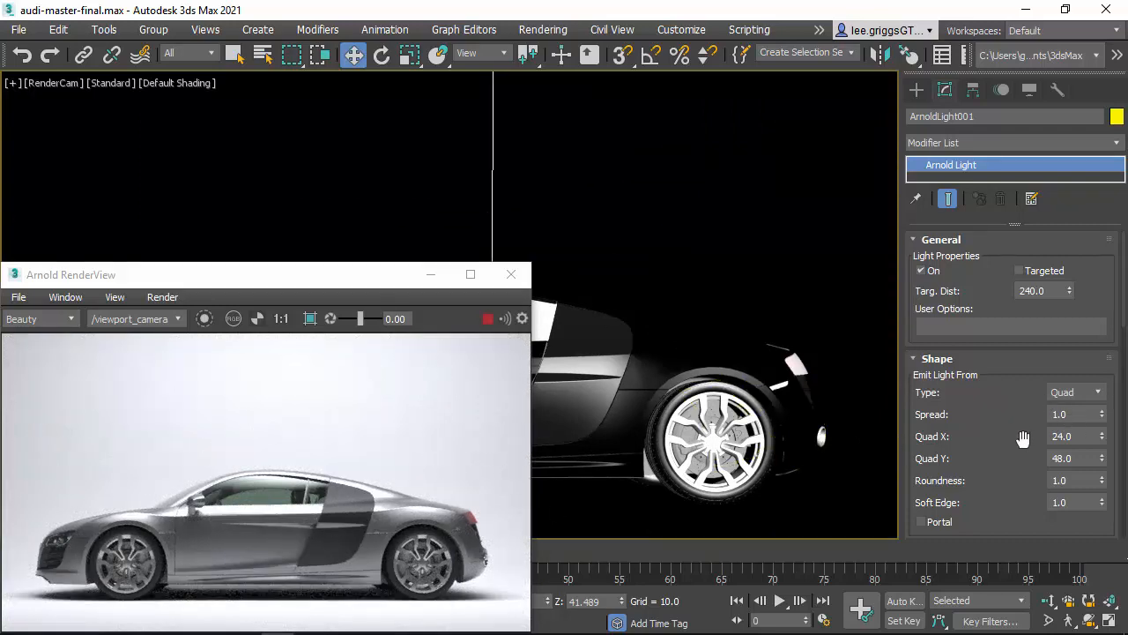
scroll(down, 3)
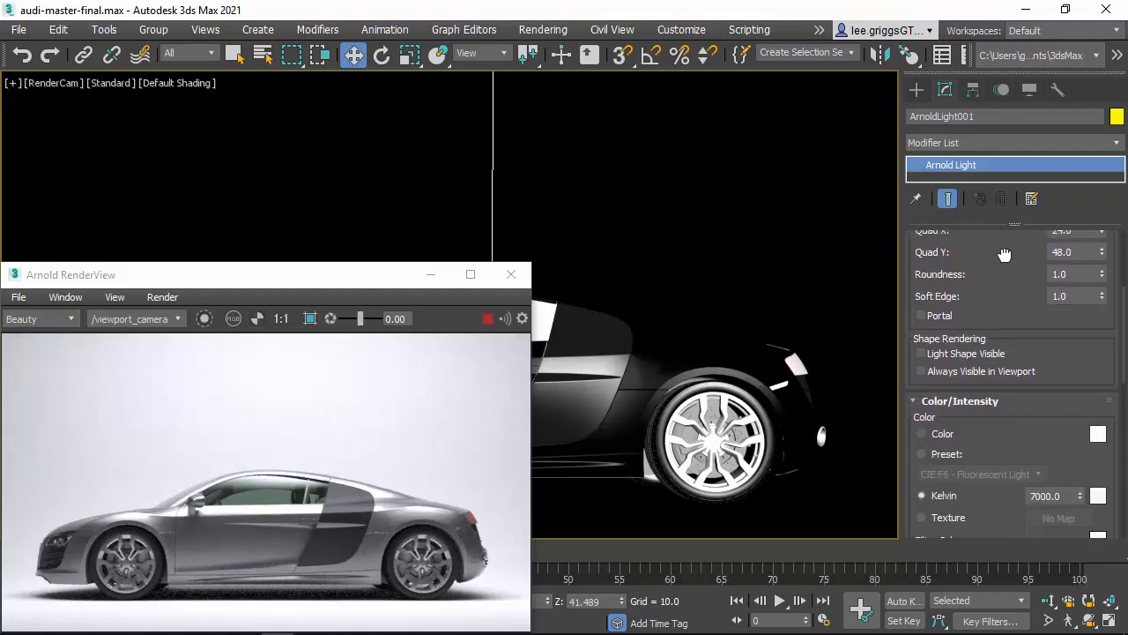
scroll(down, 3)
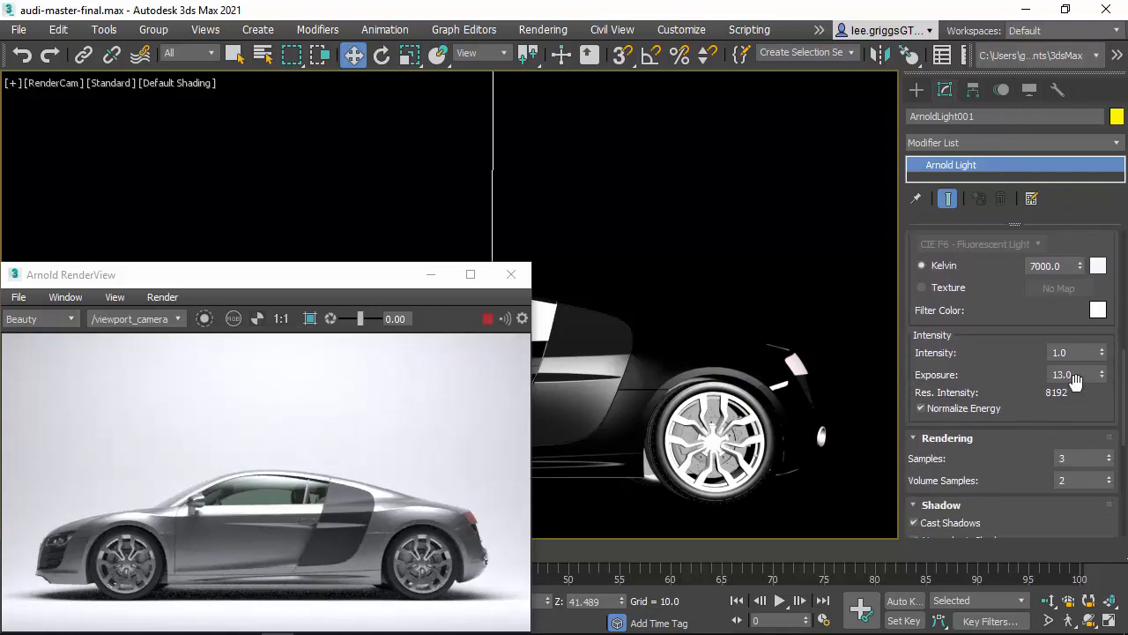
drag(1071, 374, 1071, 392)
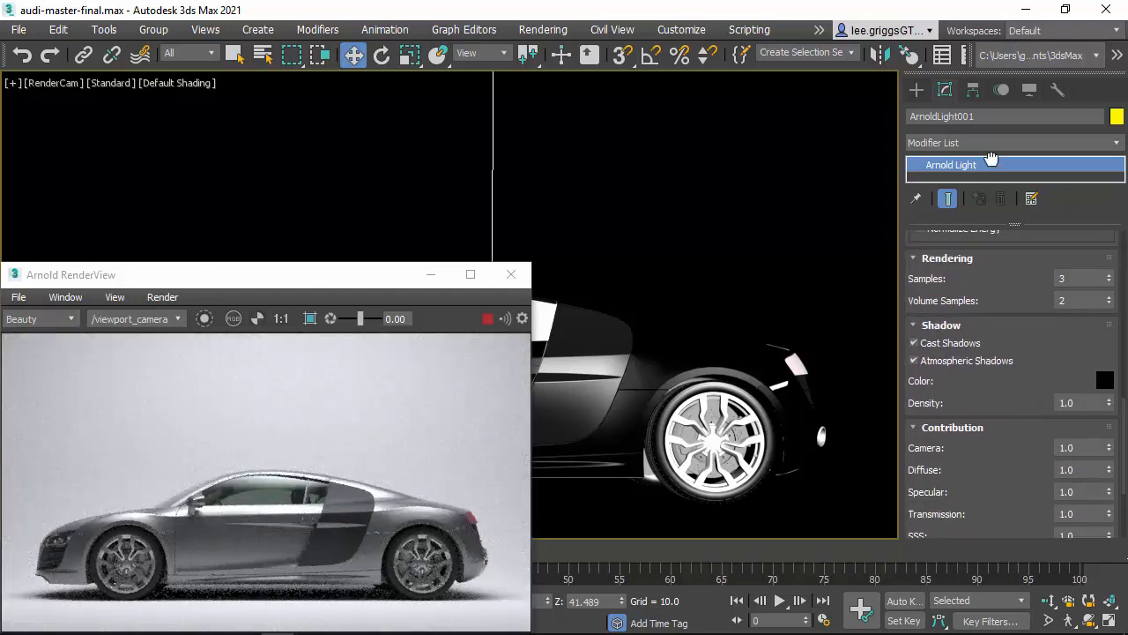
scroll(down, 3)
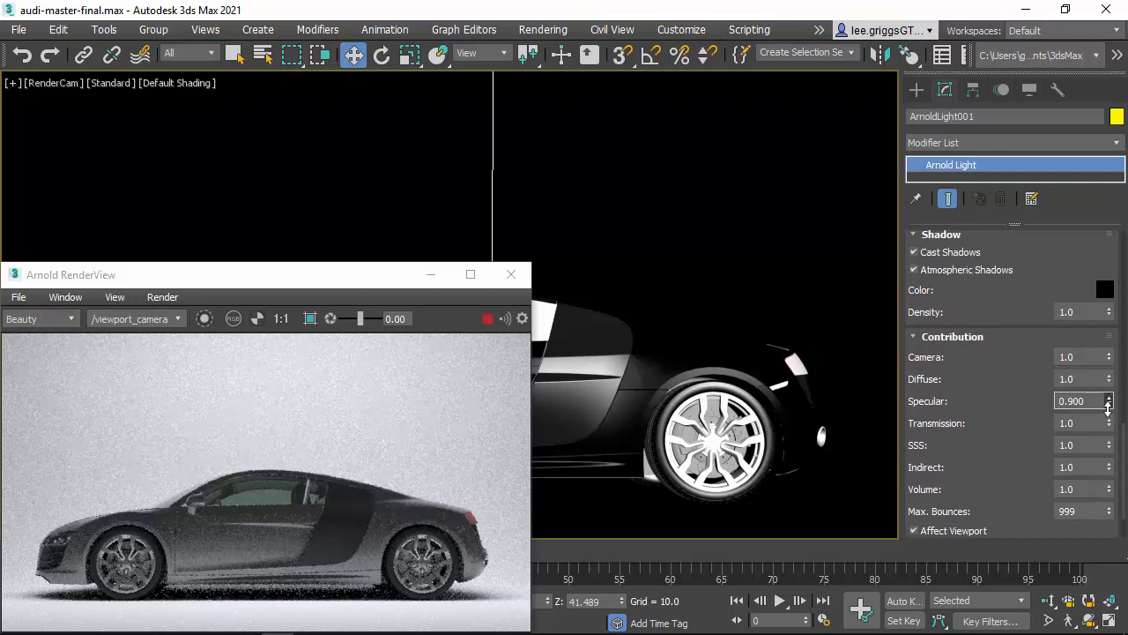
click(1109, 396)
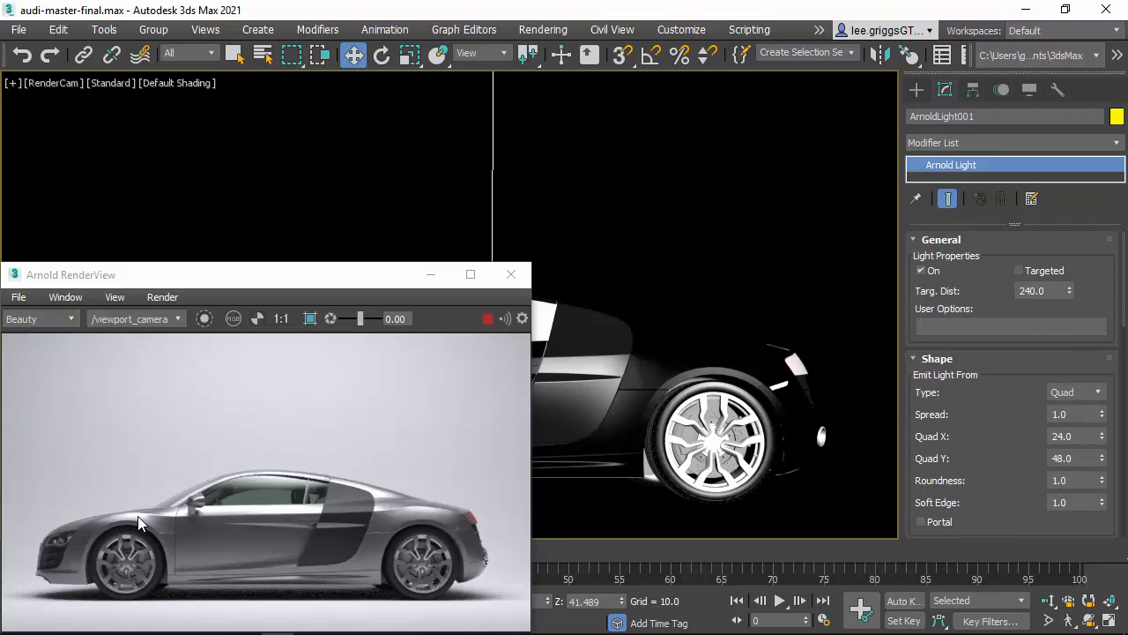
mouse_move(295, 282)
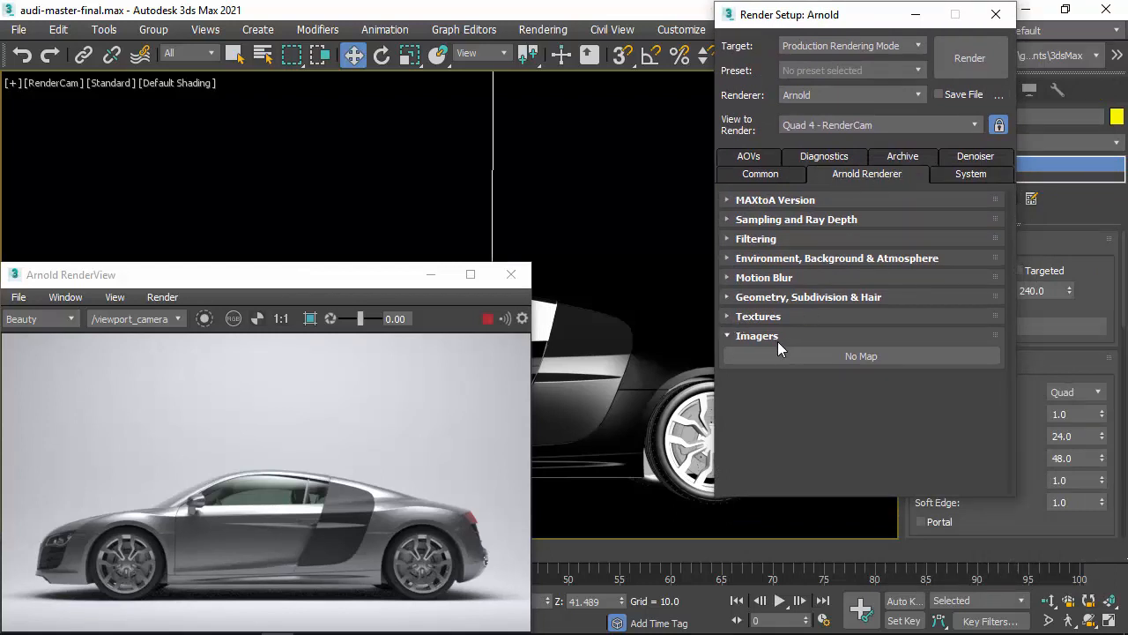
mouse_move(925, 355)
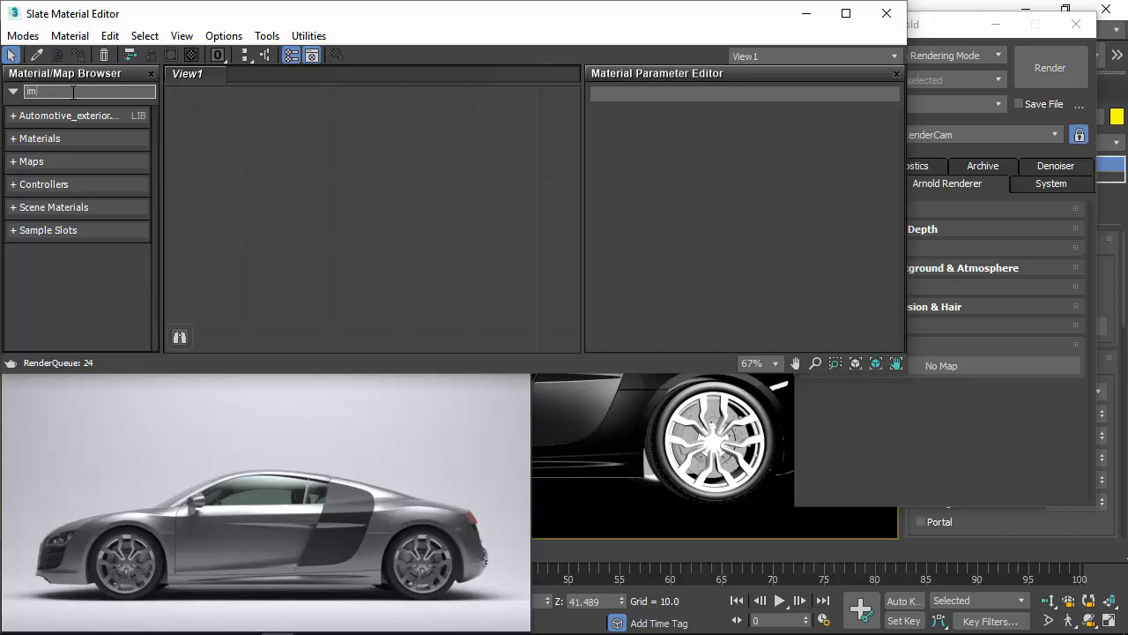
Step: Search 'imager', link Imager Exposure into Imagers as an instance, and lower Exposure below zero
text(imager)
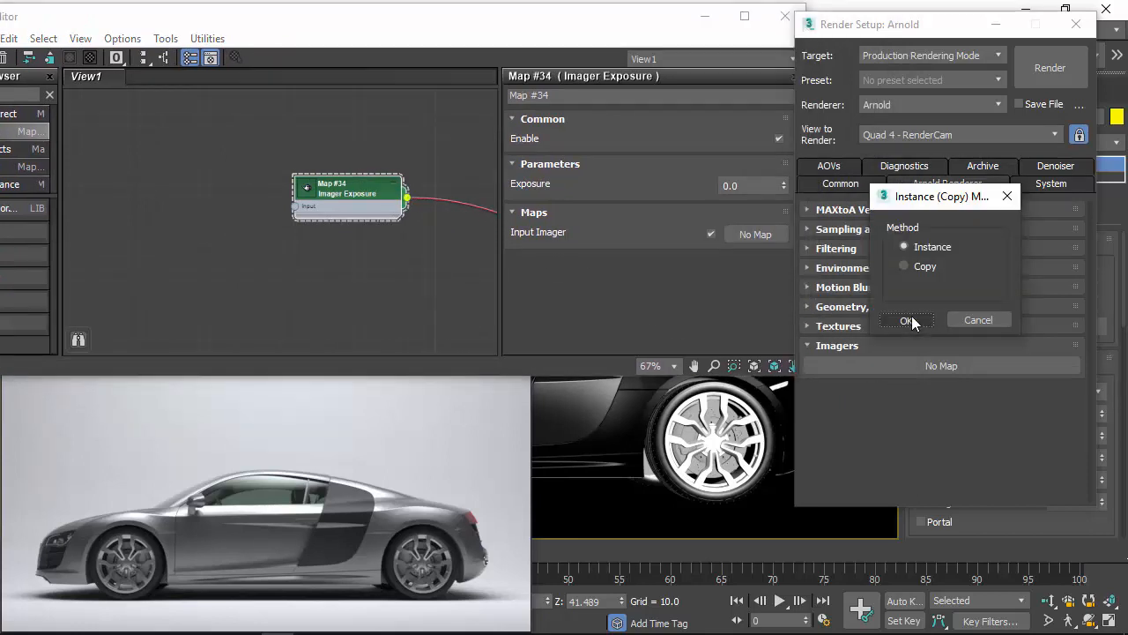
click(906, 319)
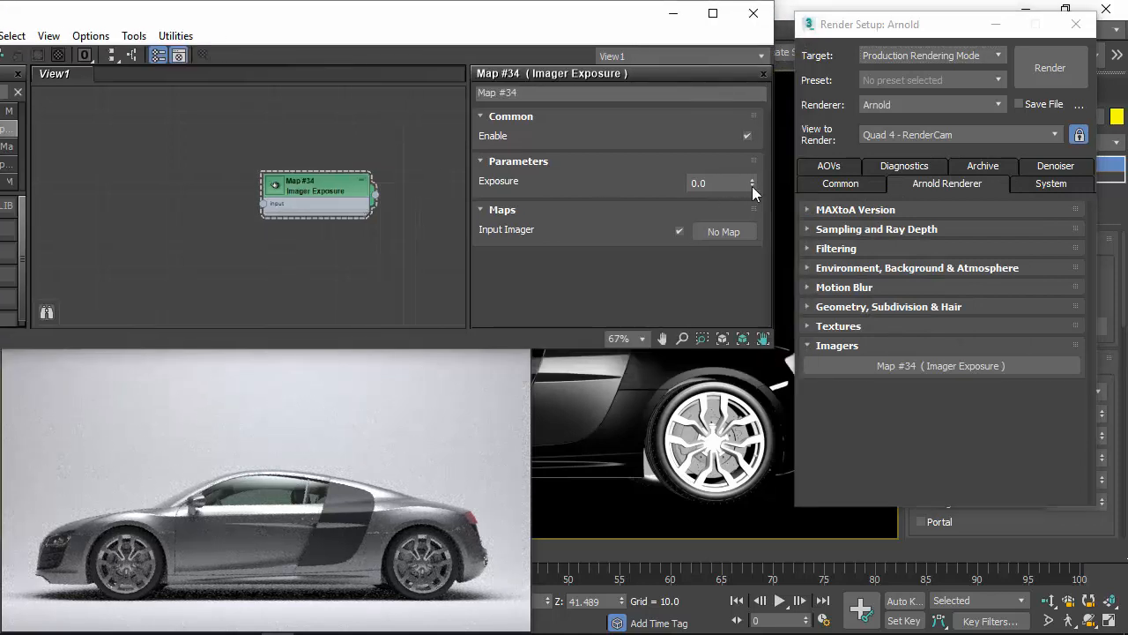
drag(751, 181, 752, 203)
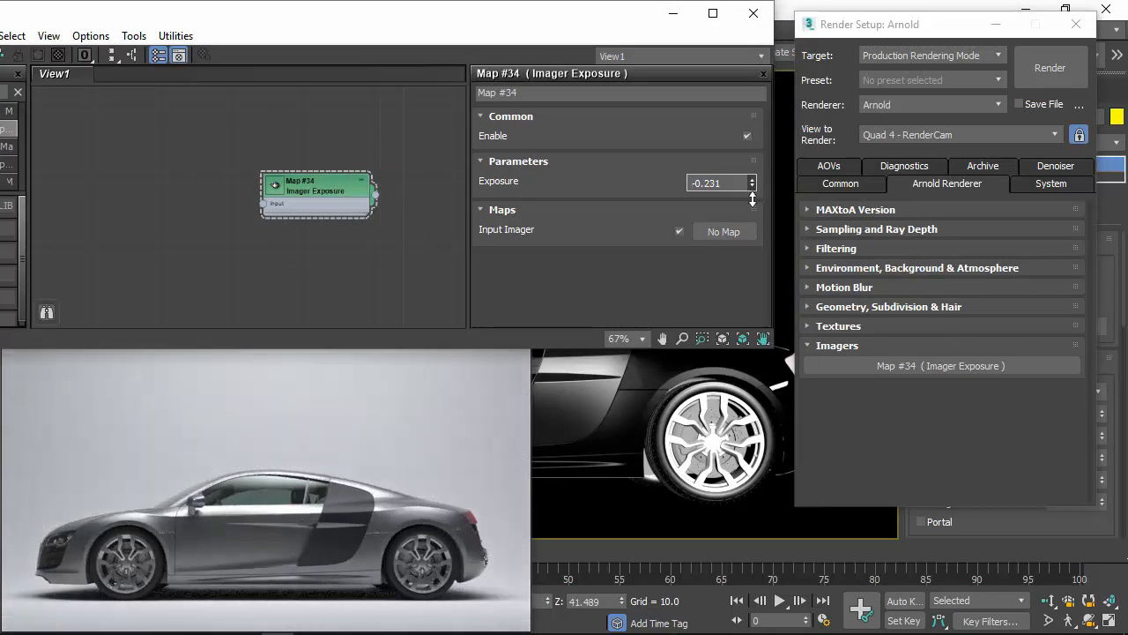
click(750, 187)
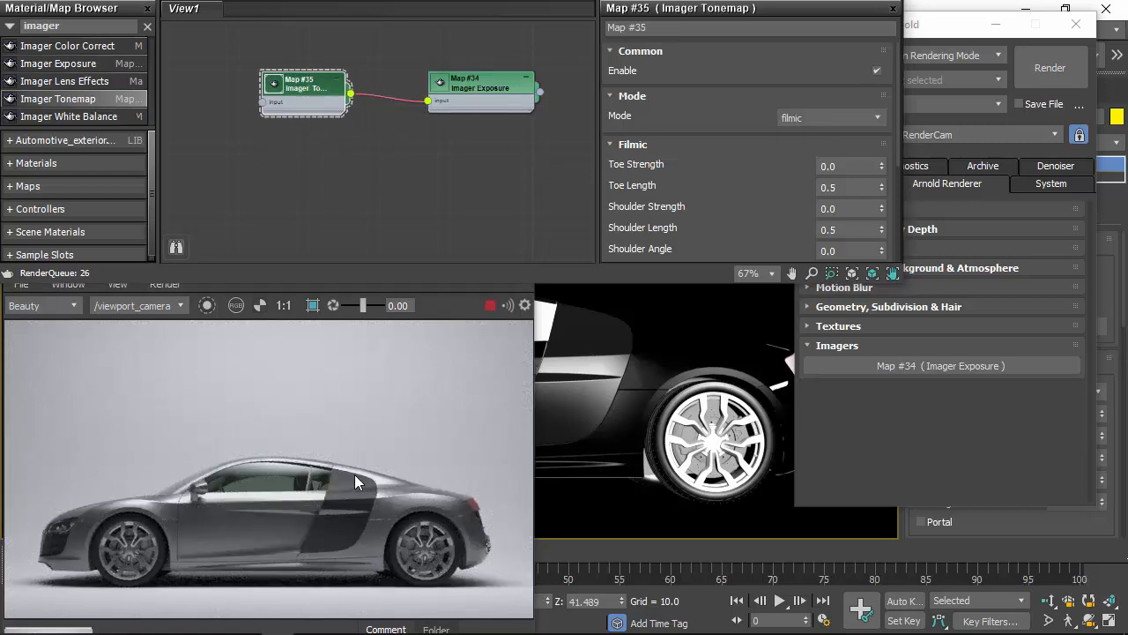
mouse_move(317, 507)
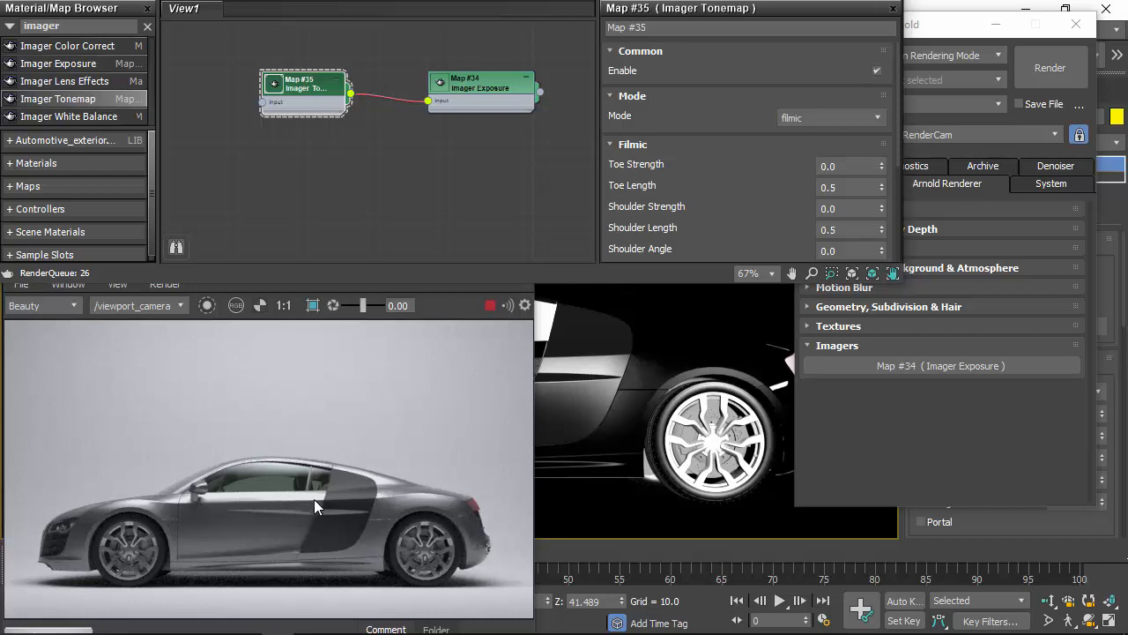
mouse_move(280, 507)
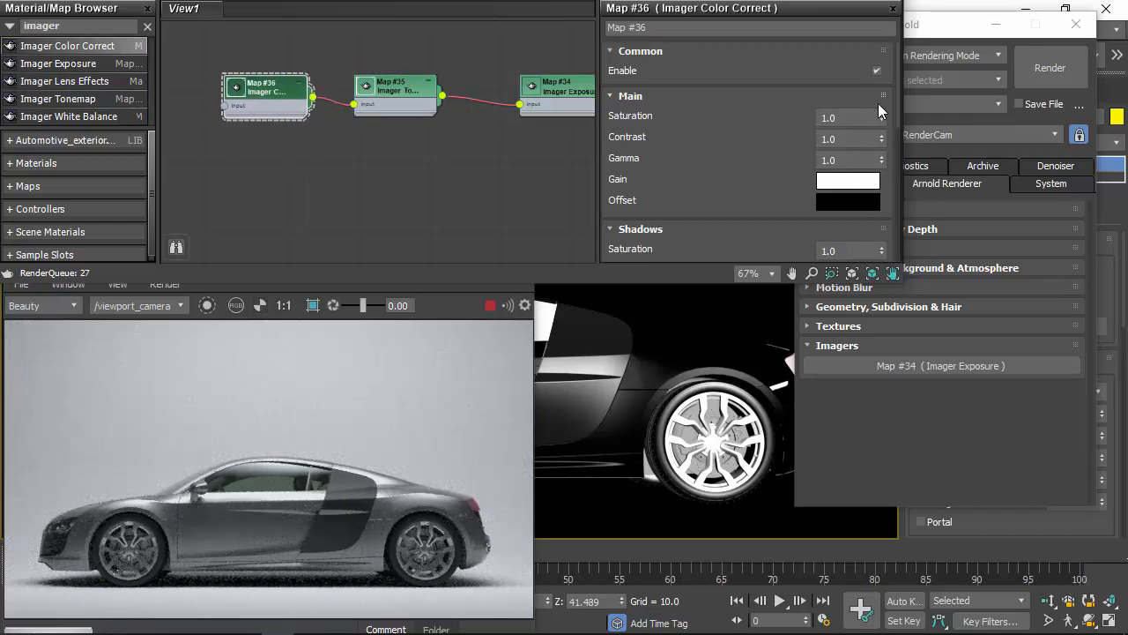
Step: Drag Imager Color Correct into View1 to feed the Imager Tonemap
drag(846, 115, 846, 159)
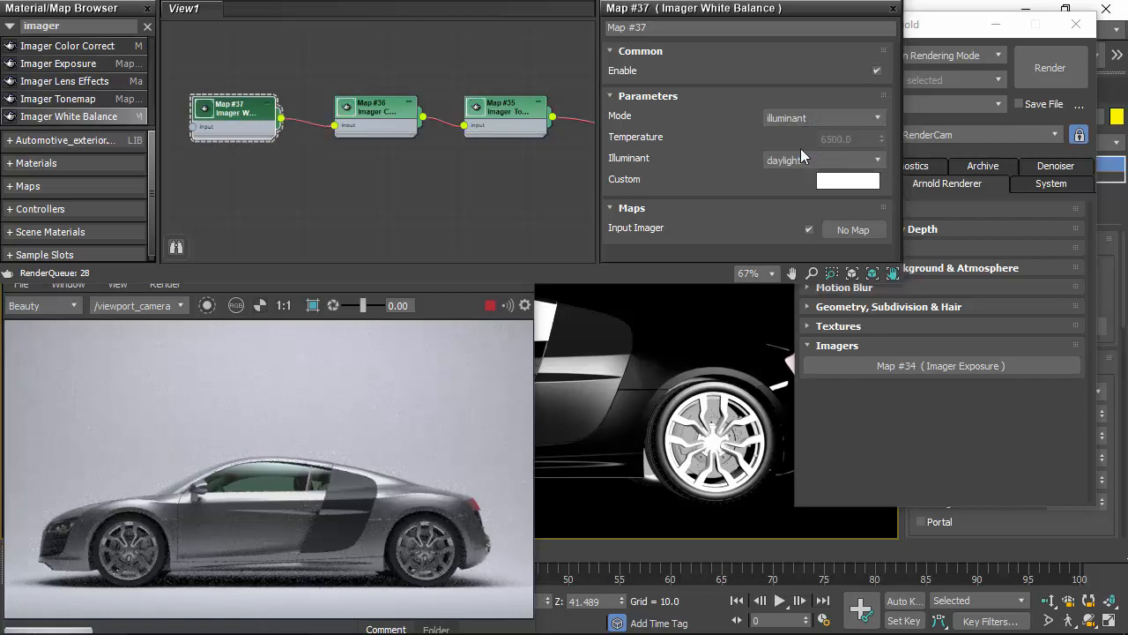
Step: Set the White Balance imager to custom mode with a very pale pink colour
click(815, 117)
text(5500)
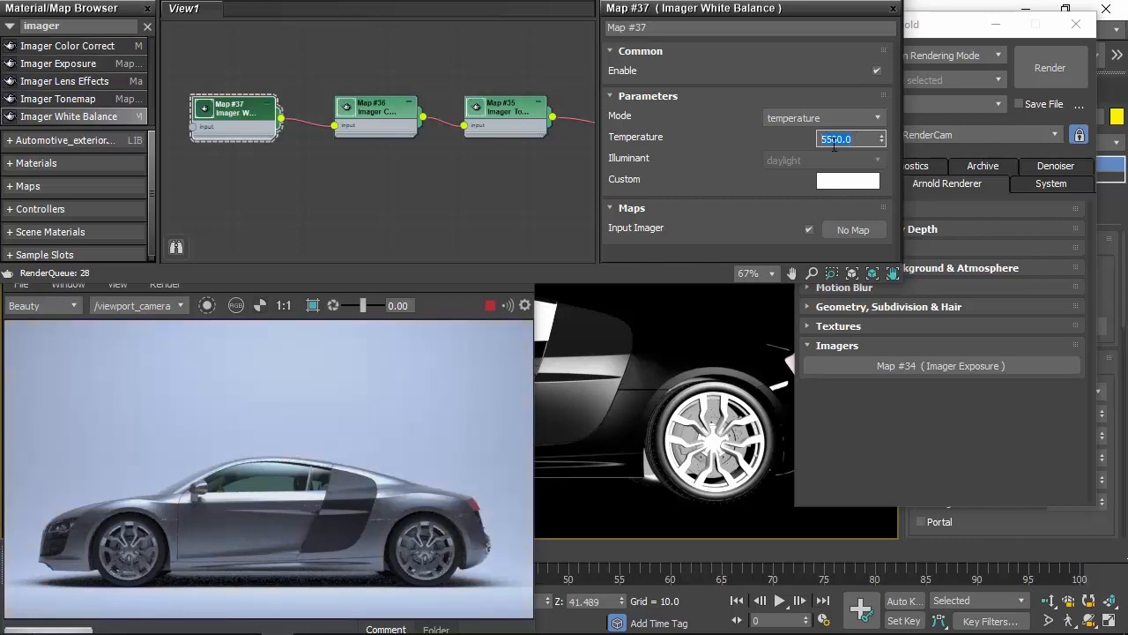
click(824, 117)
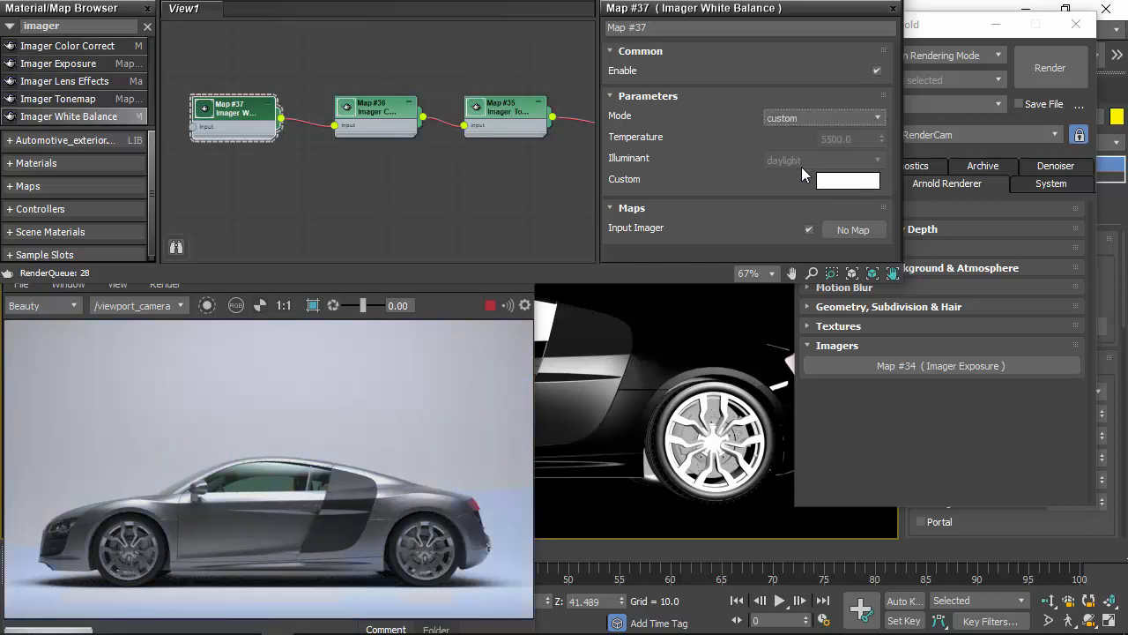
click(848, 180)
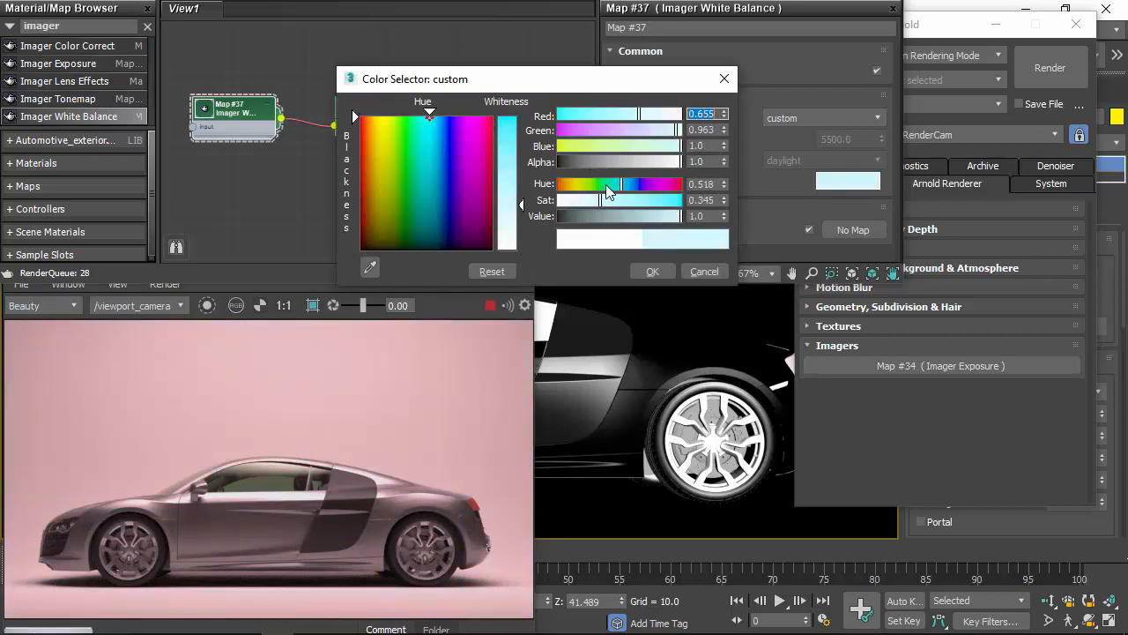
drag(606, 184, 643, 183)
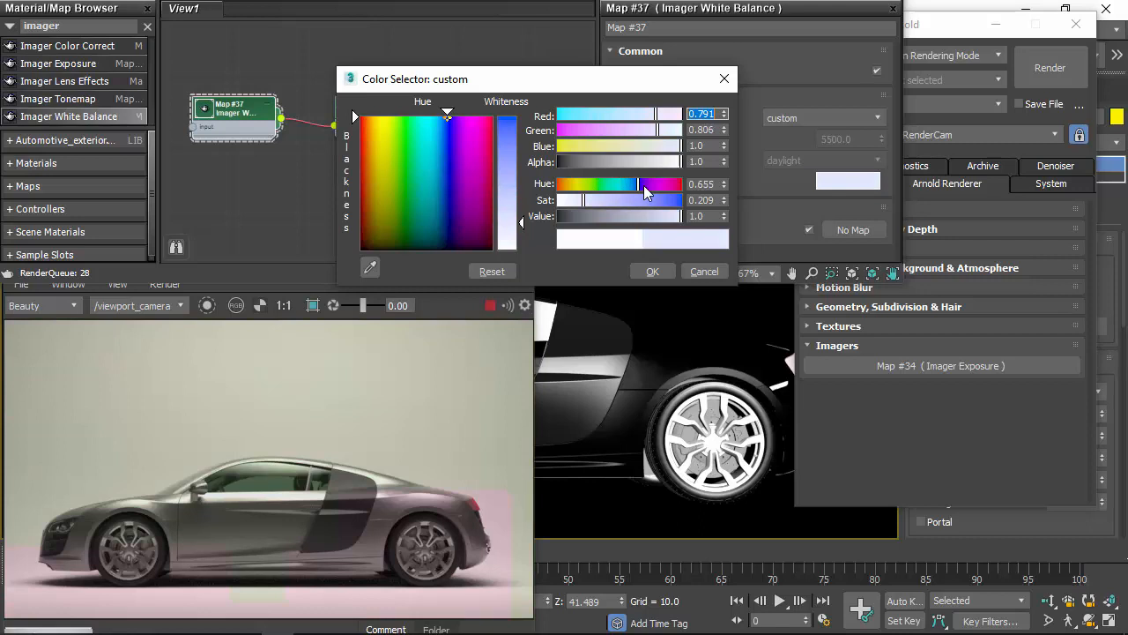
click(652, 270)
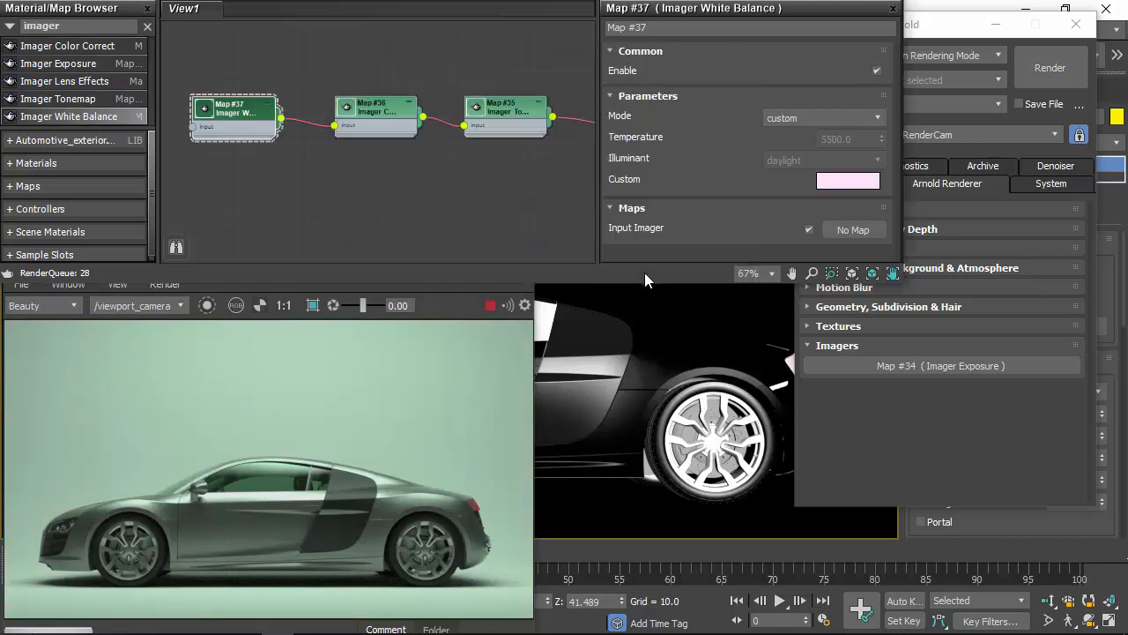
mouse_move(823, 193)
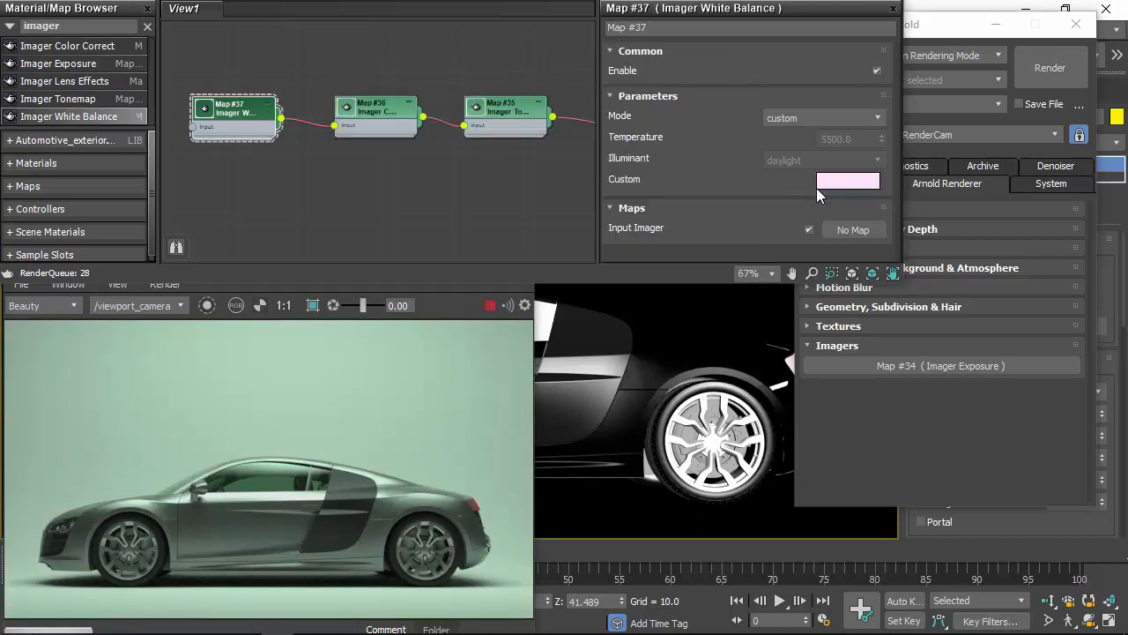
click(848, 179)
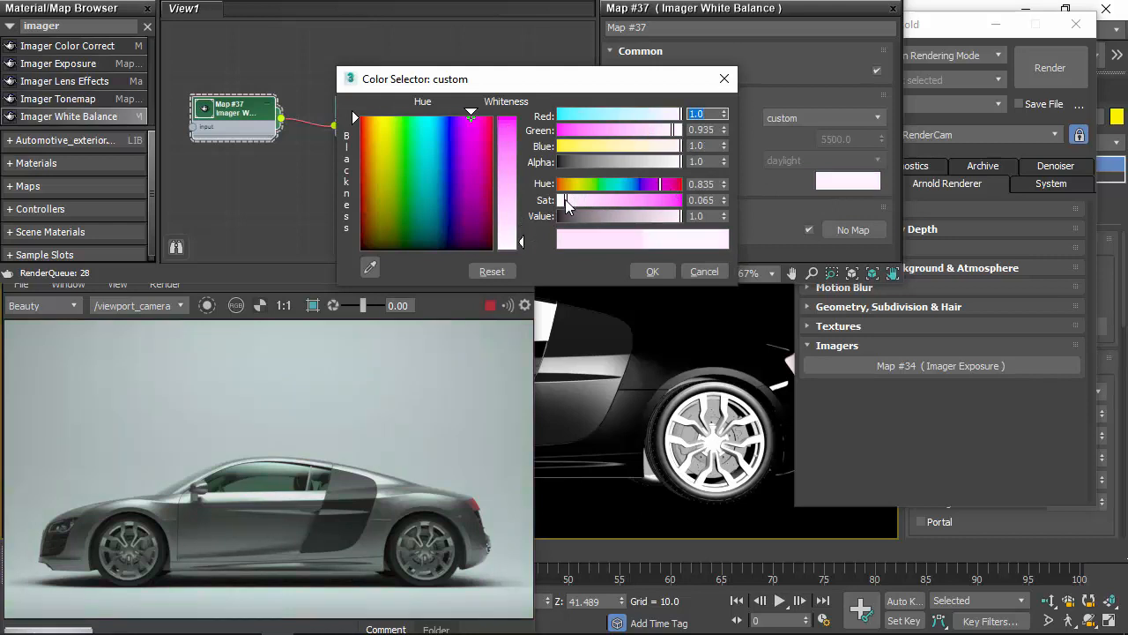
click(652, 271)
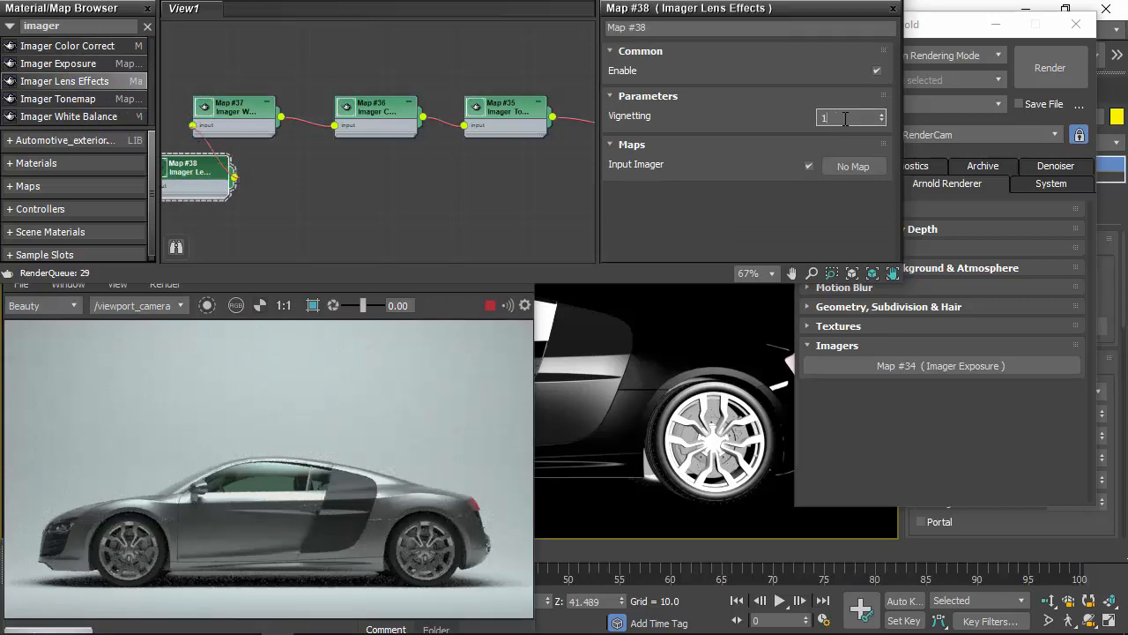
Step: Set the Lens Effects imager's Vignetting to 10.0
text(10.0)
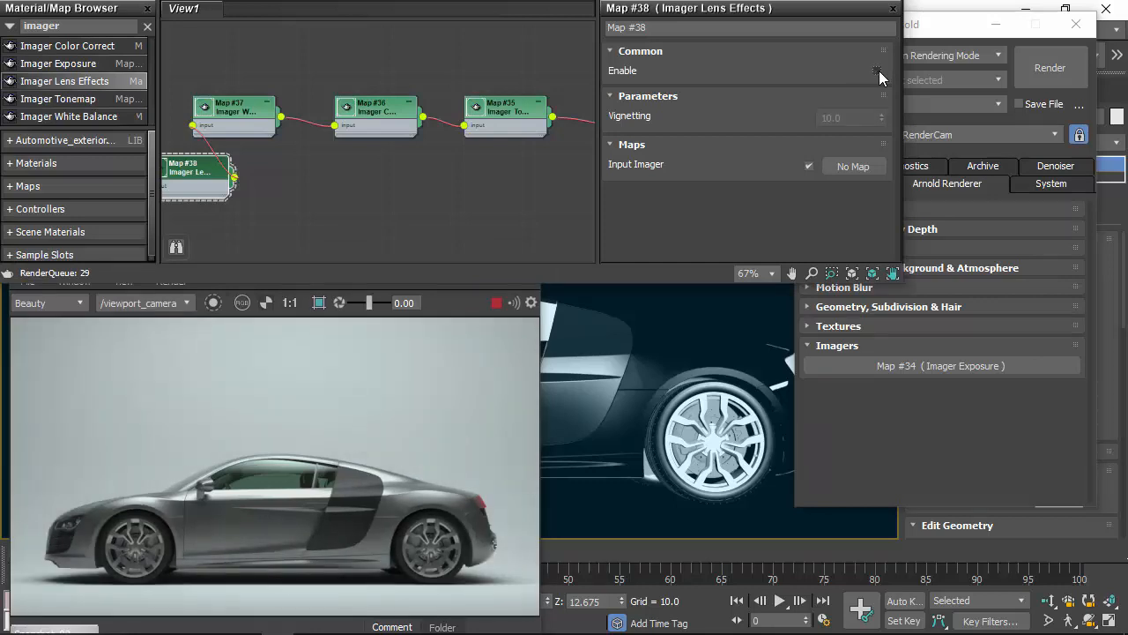
click(234, 110)
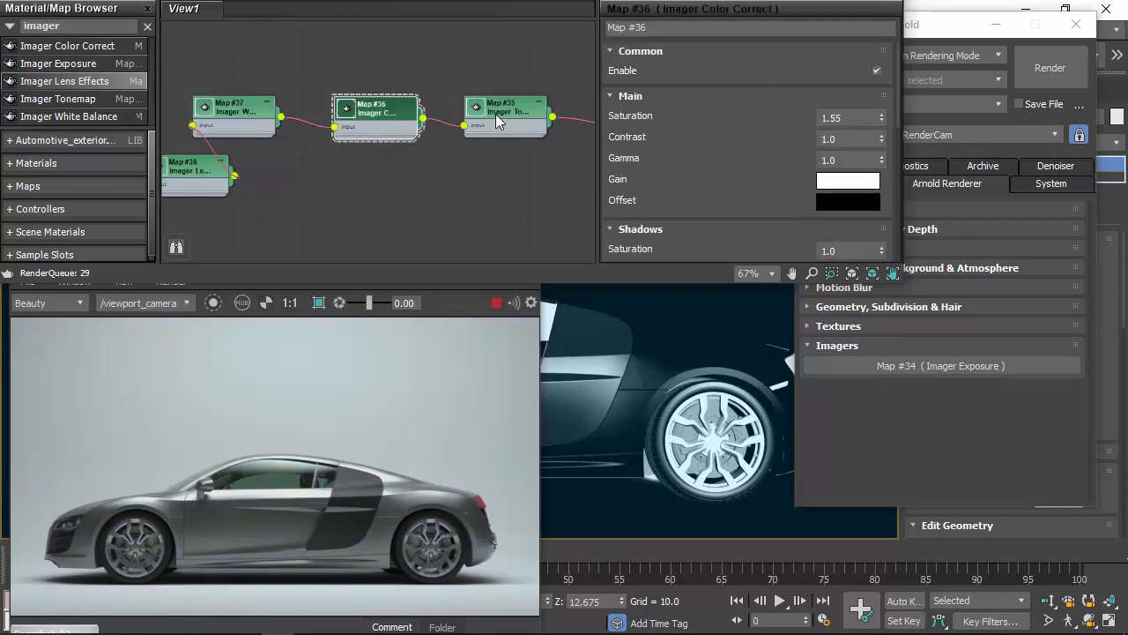
click(505, 110)
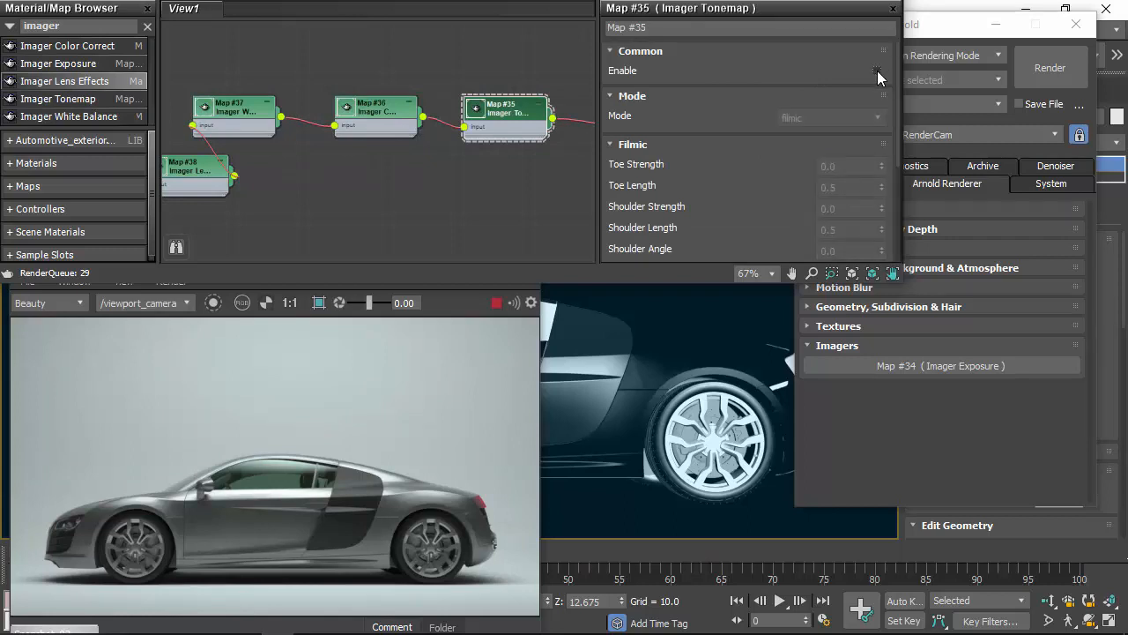
click(873, 70)
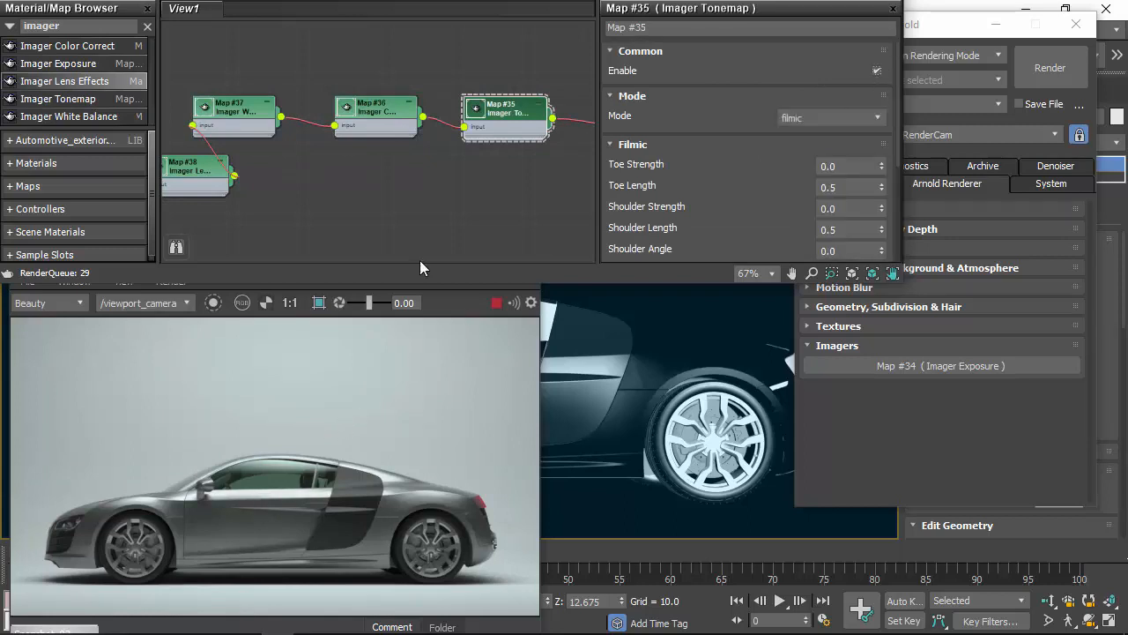